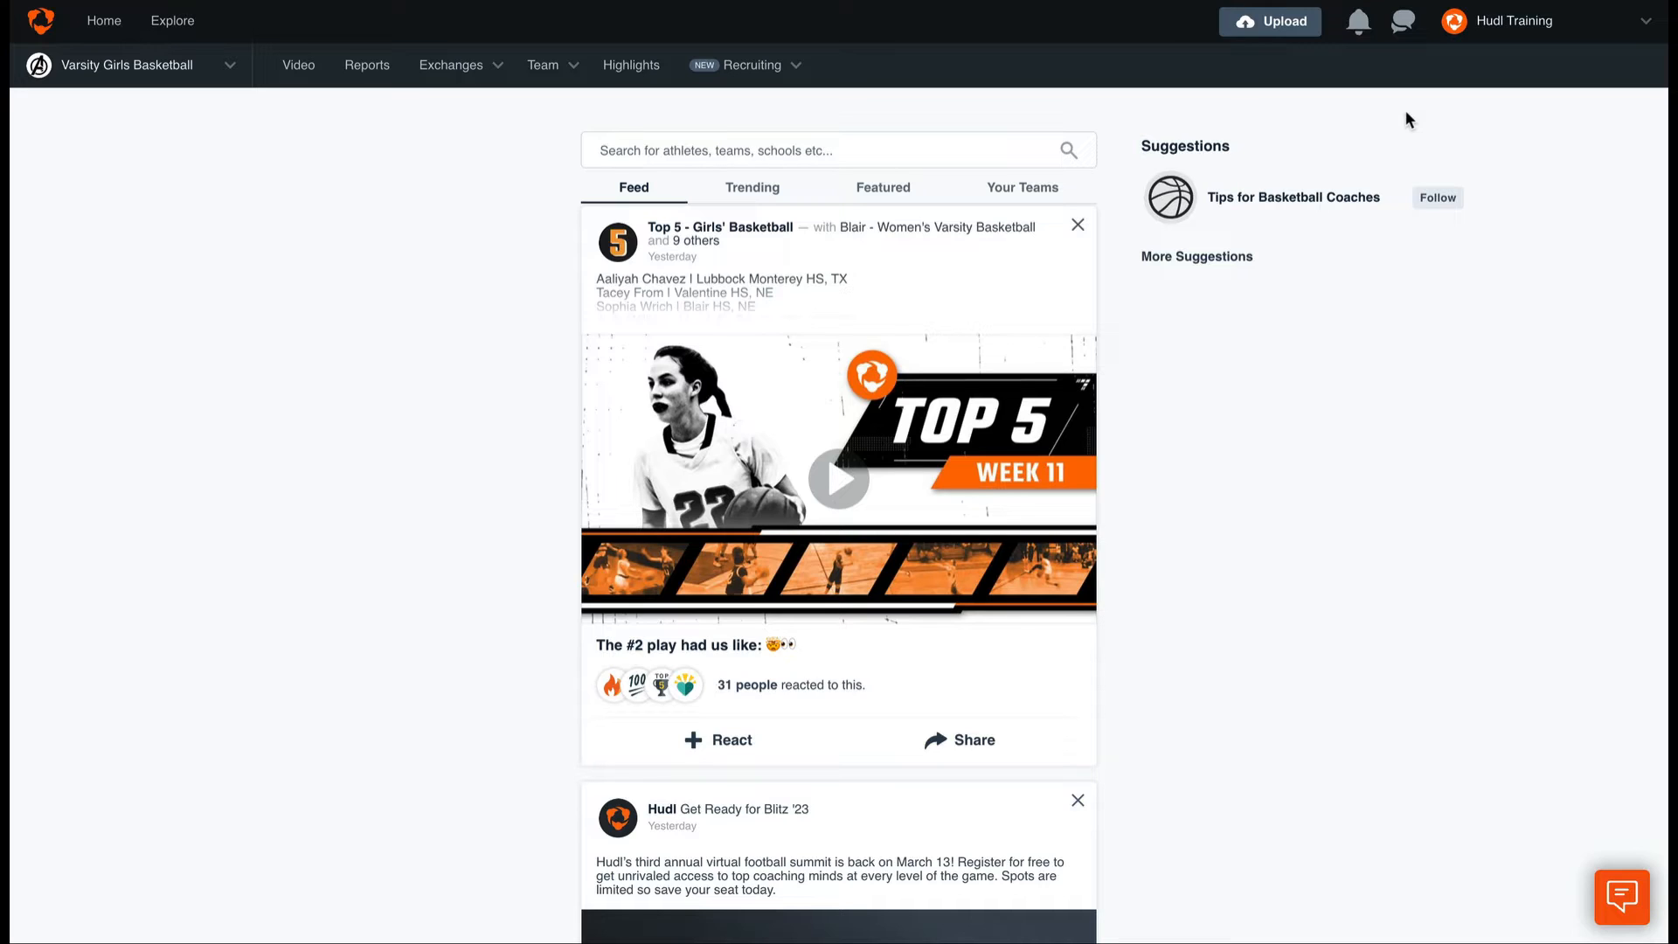
mouse_move(1405, 58)
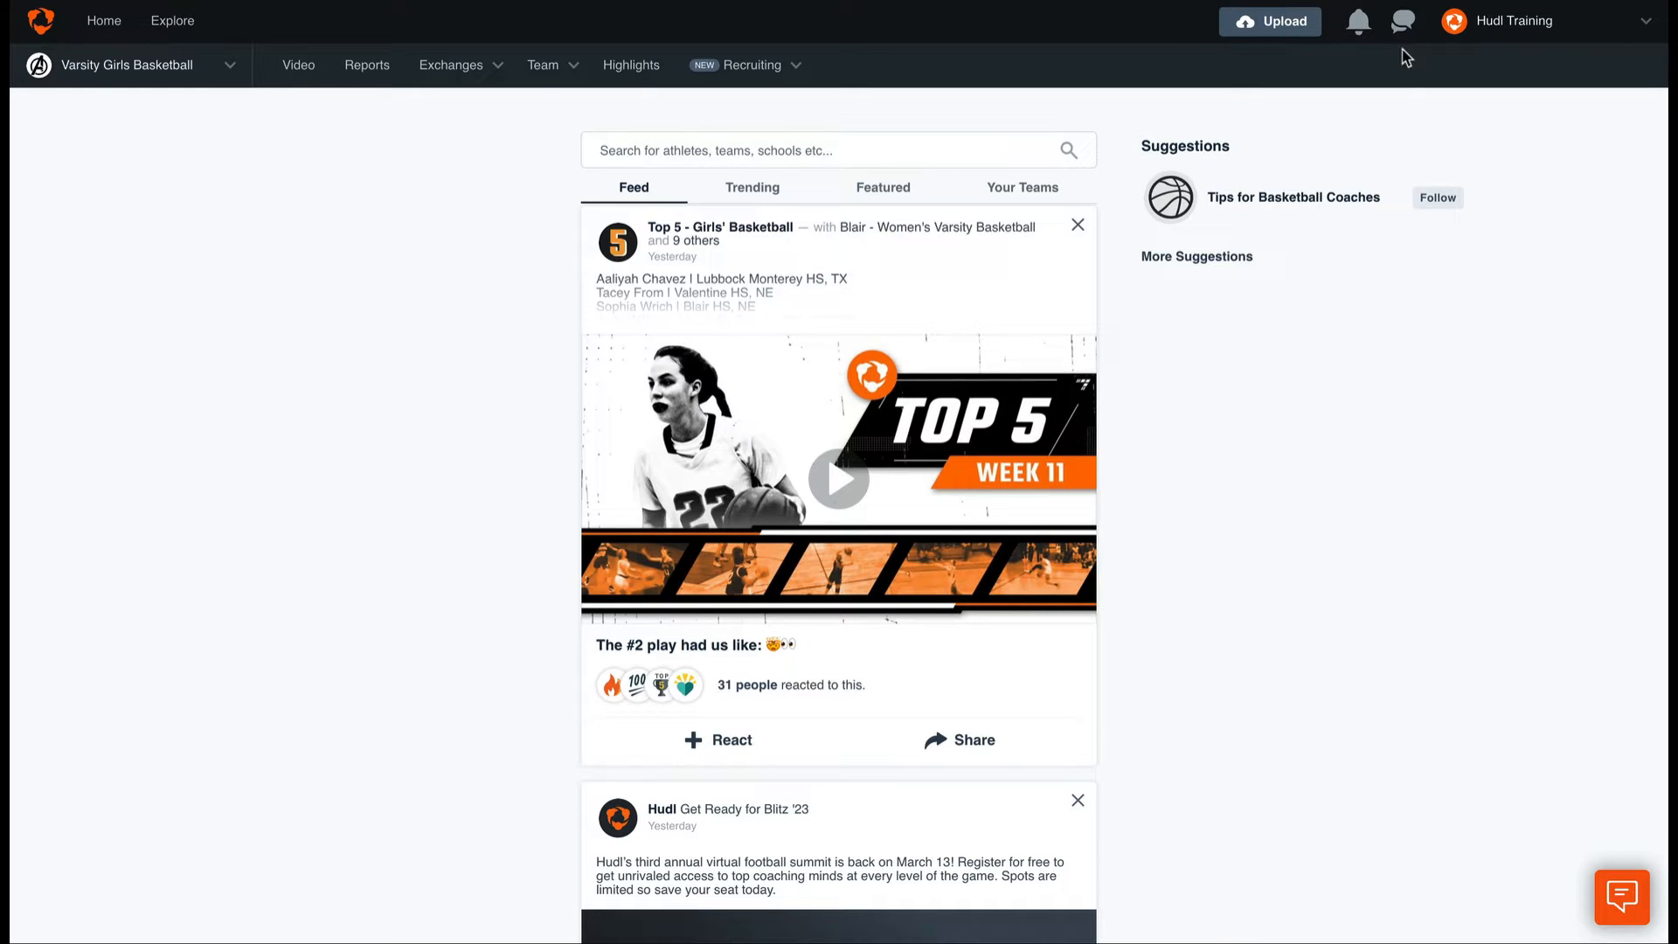
Open Hudl Messaging from the chat bubble icon to see past conversations
click(1401, 20)
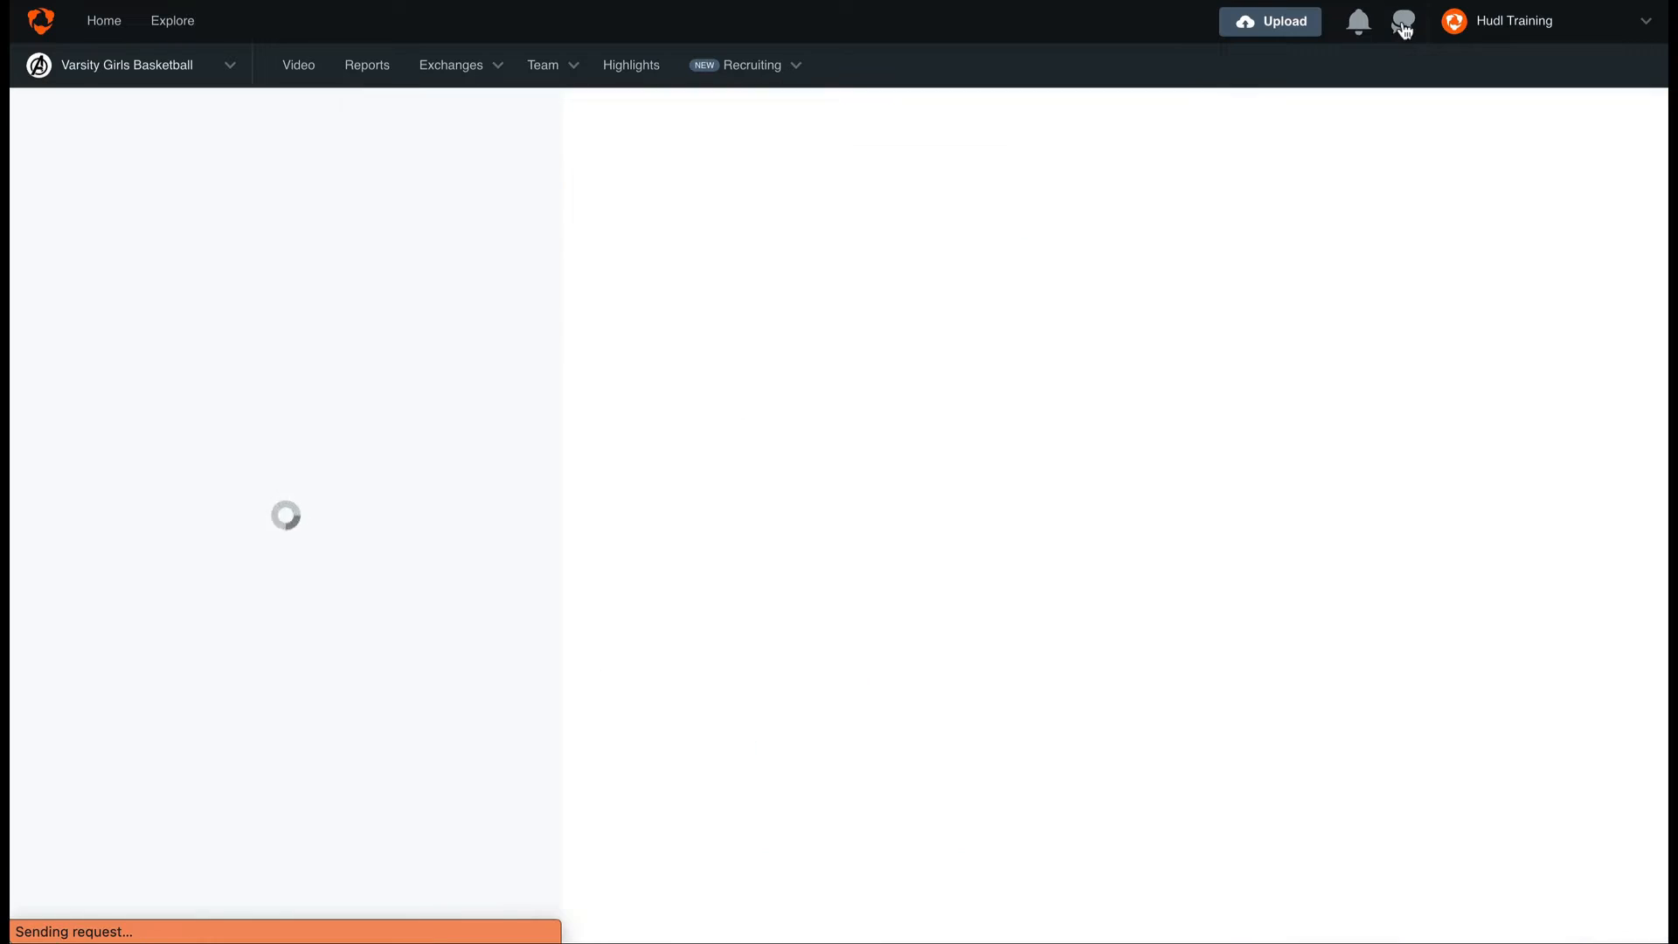
click(1402, 21)
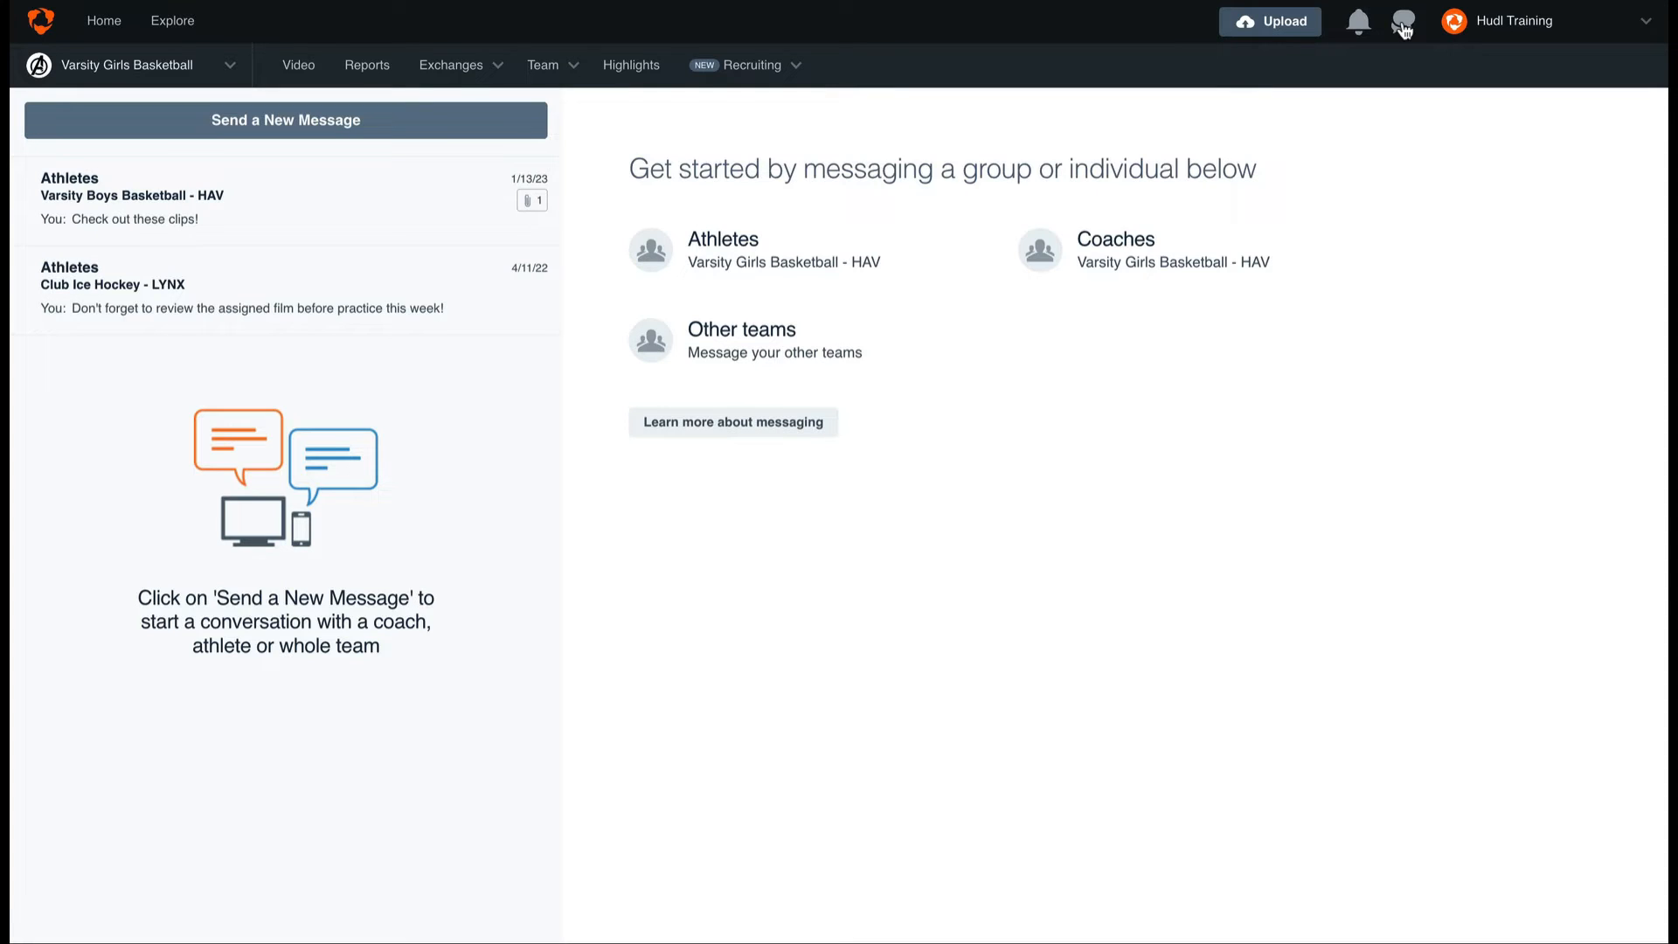
mouse_move(644, 115)
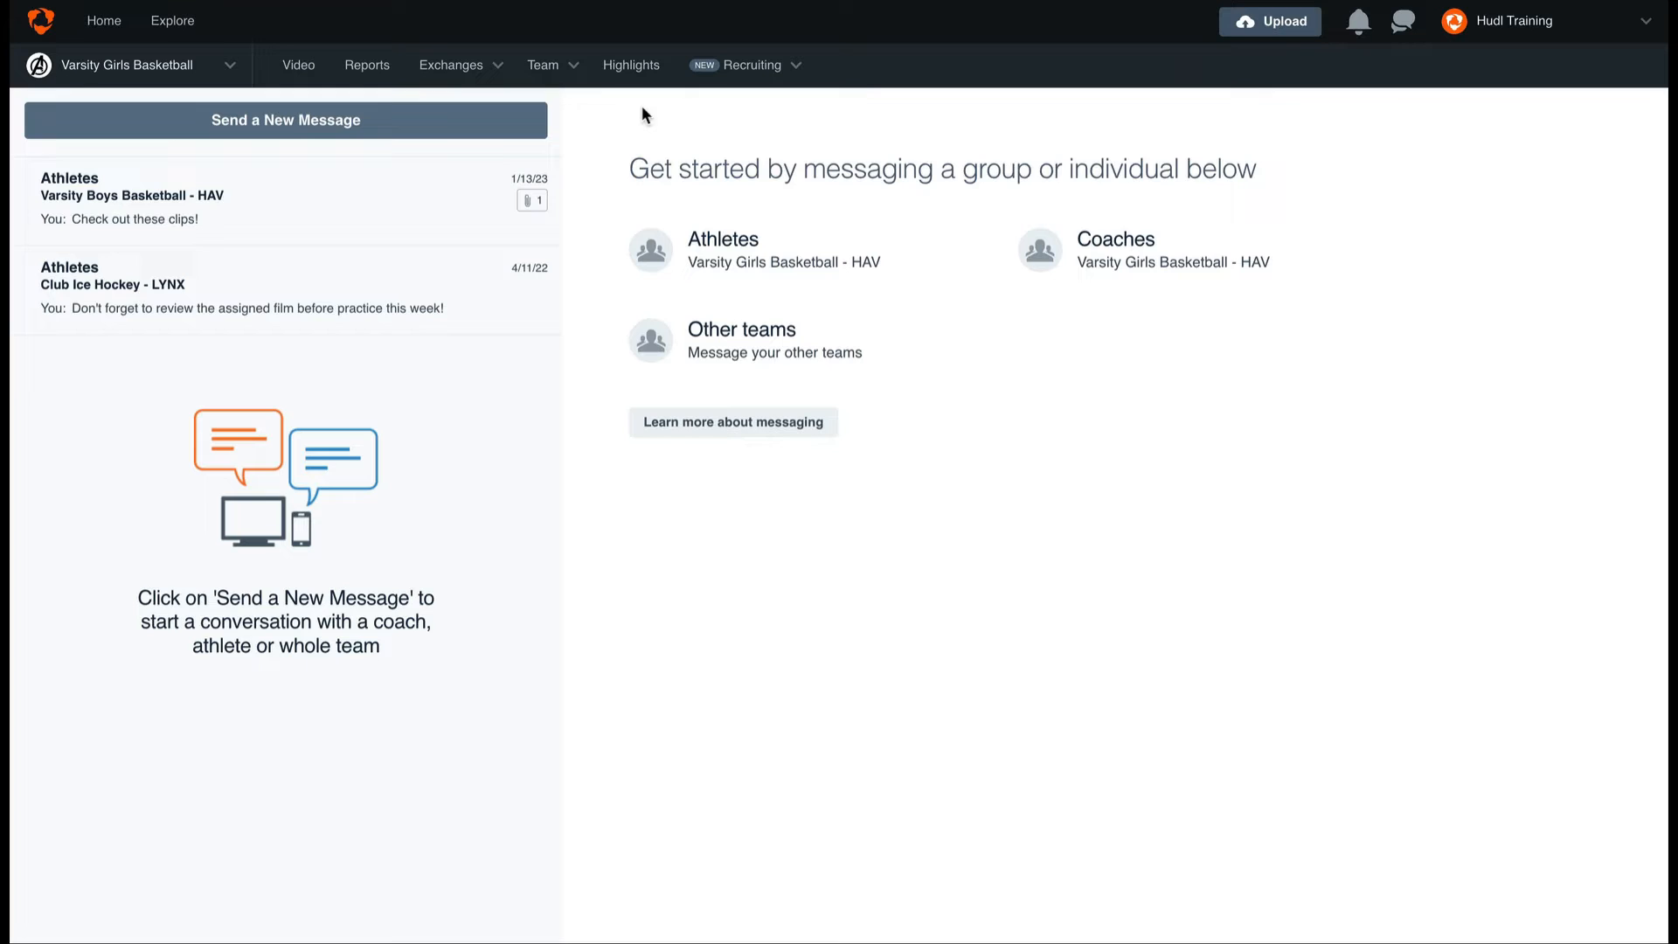
Start a new message and search 'coach' in the To: field
click(286, 119)
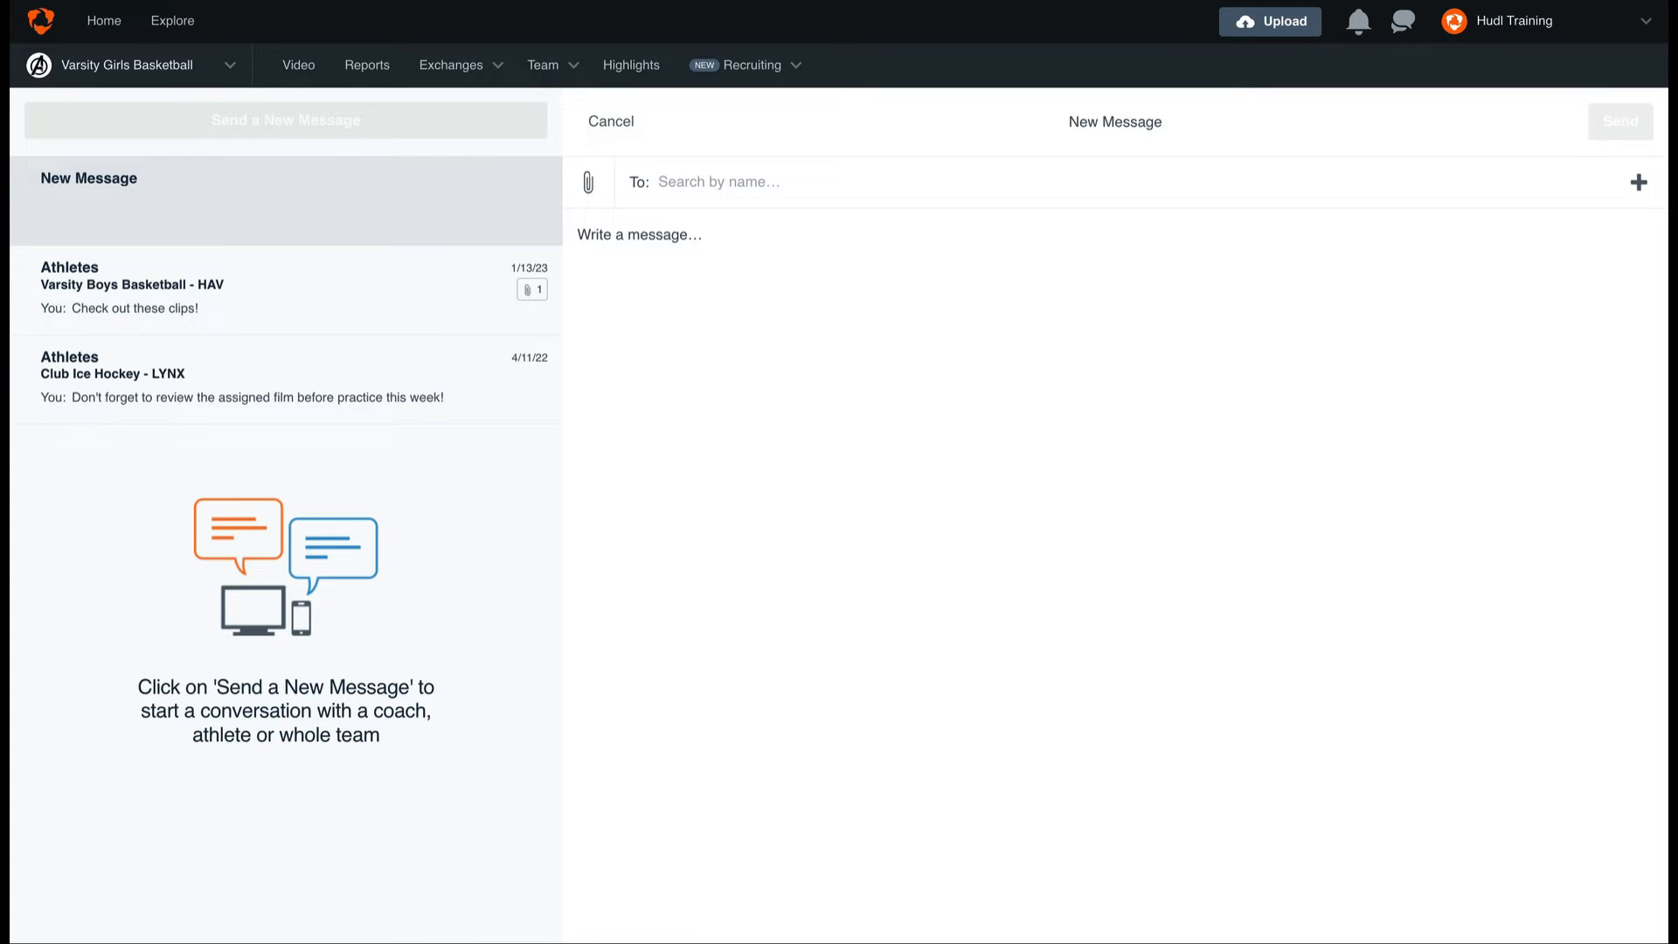
text(coac)
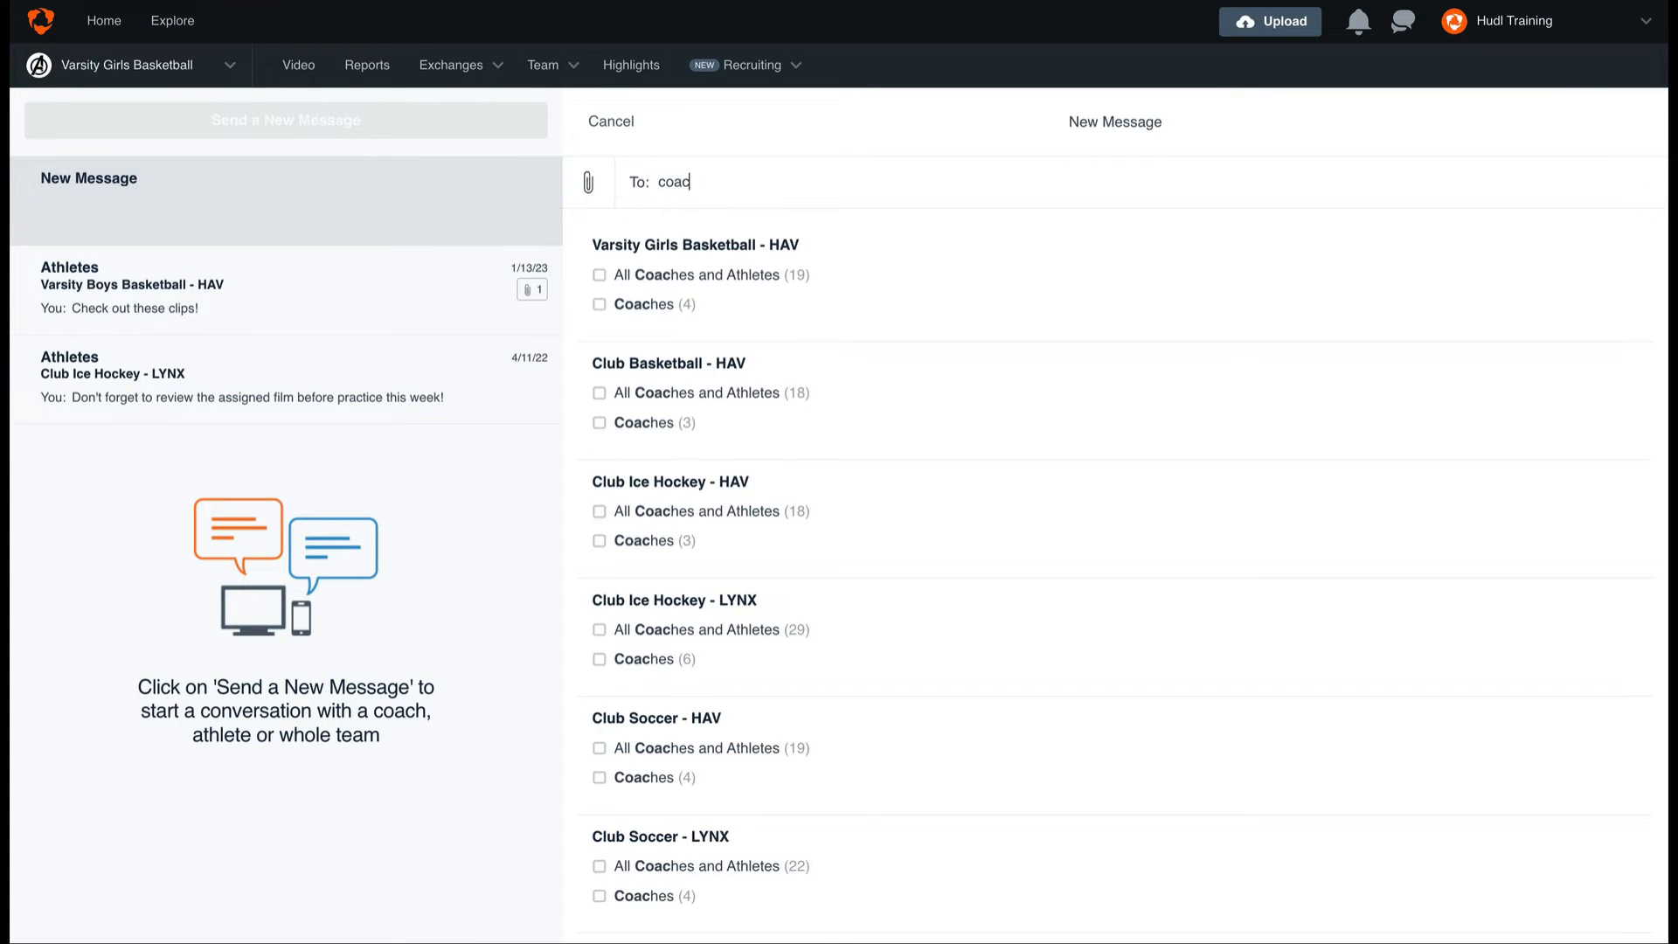
text(h)
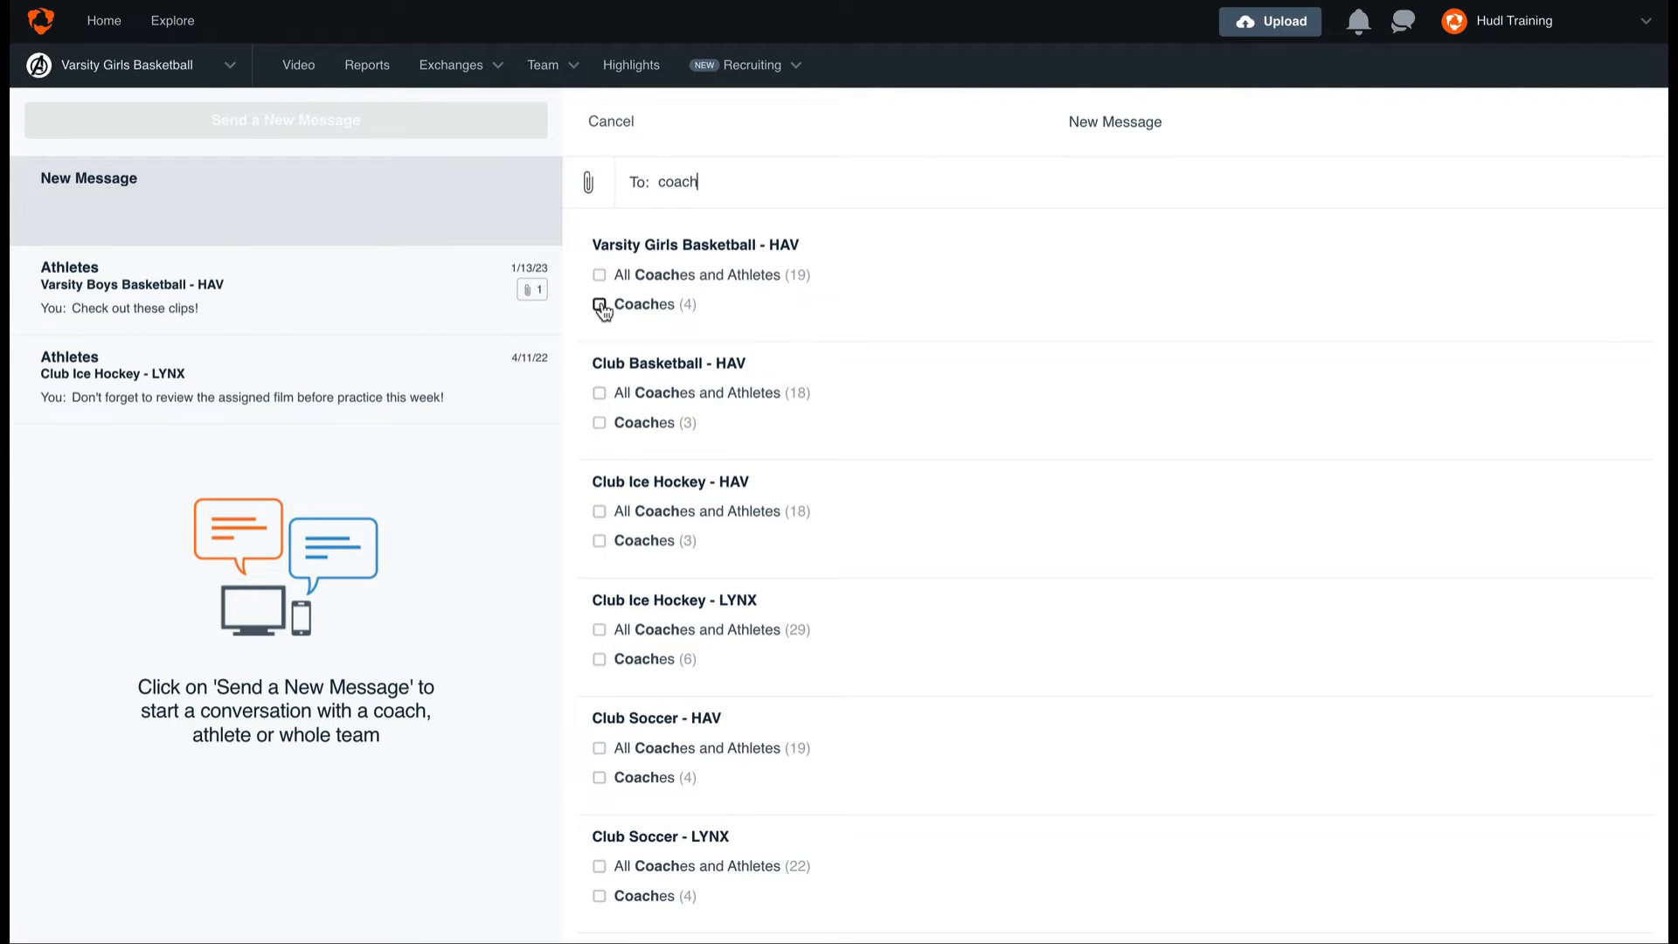
Address Varsity Girls Basketball Coaches (4) and write asking to watch scout film after practice tonight
click(600, 305)
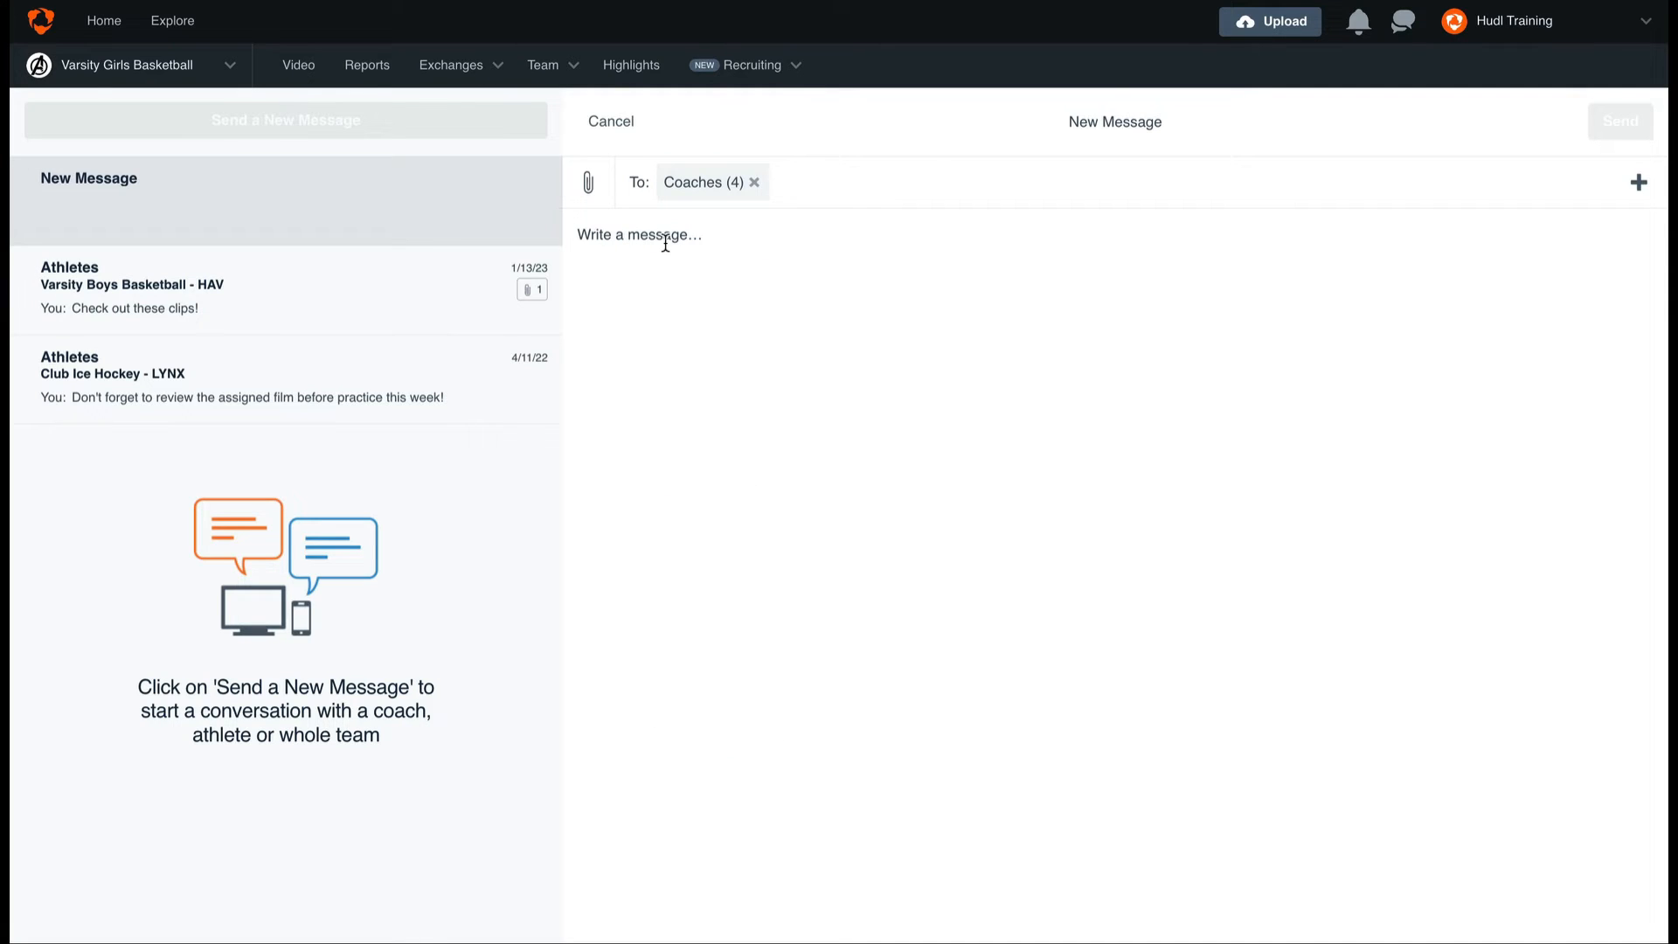
text(H)
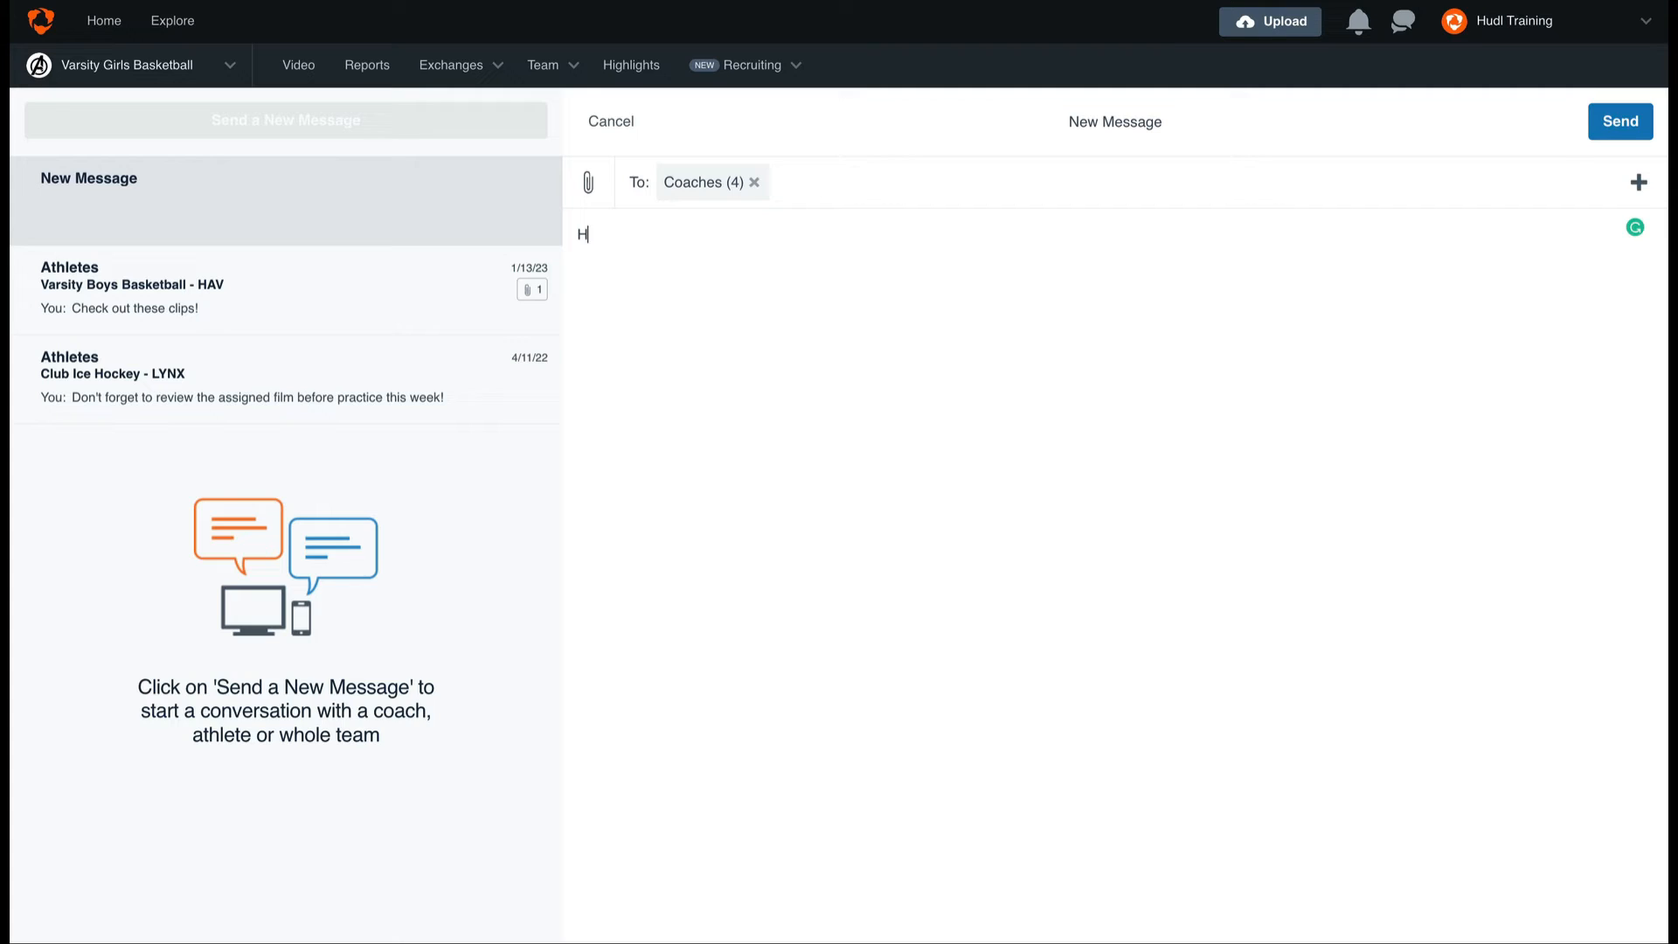
text(ey coach, want to)
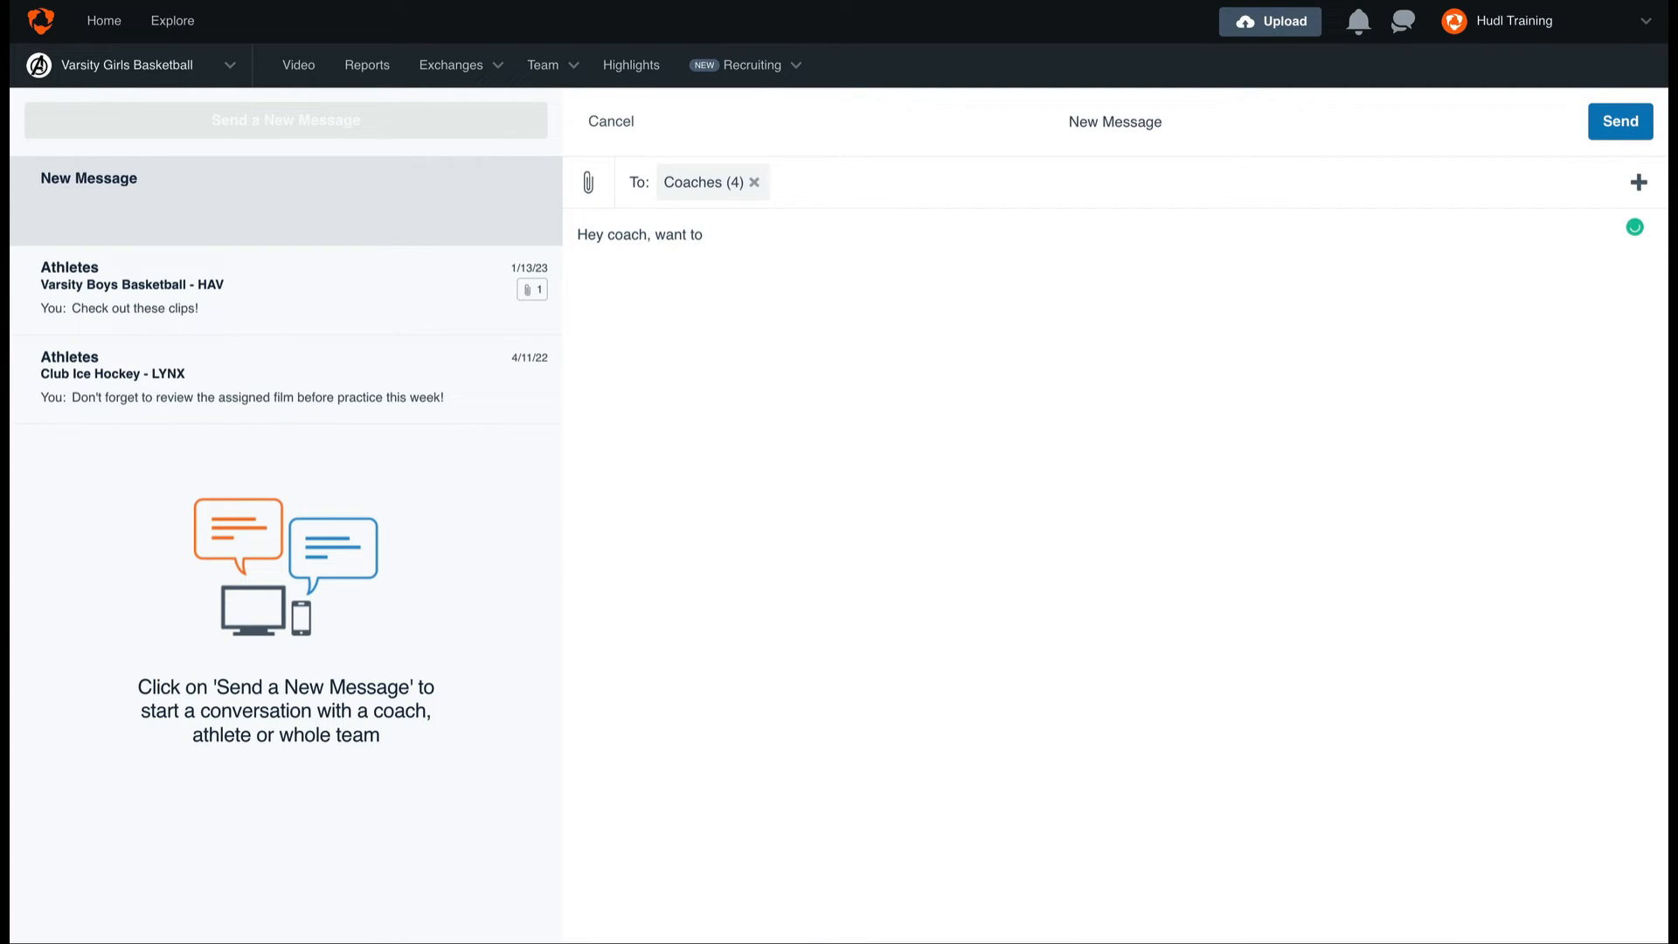
text(watch)
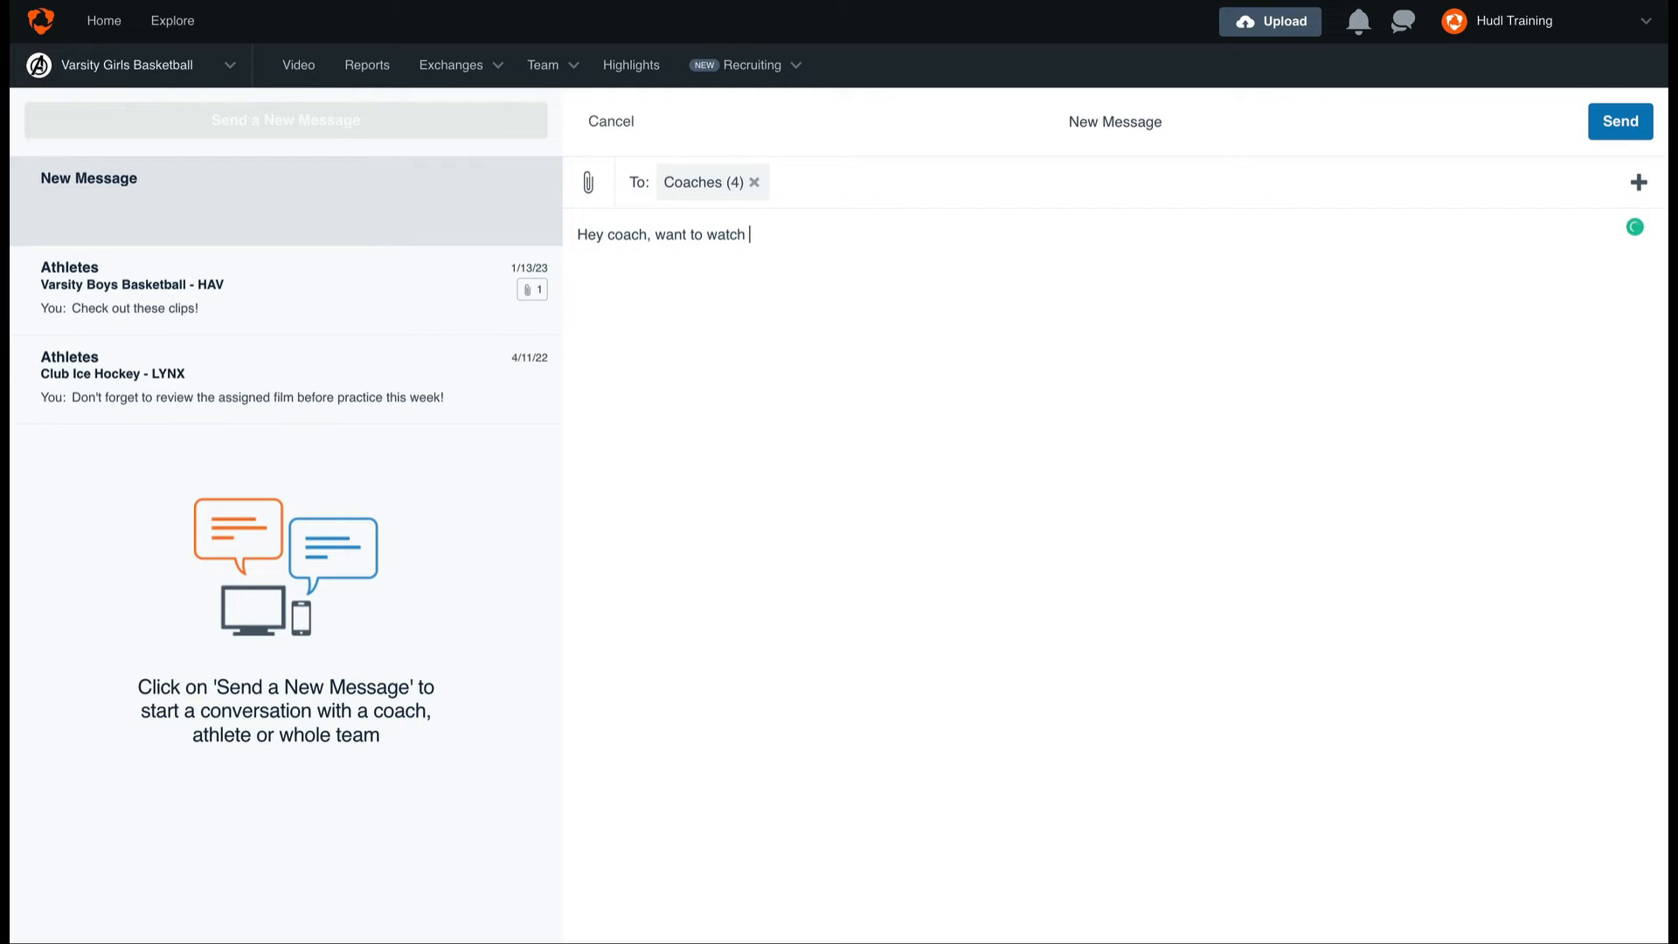
text(scout film after practice toni)
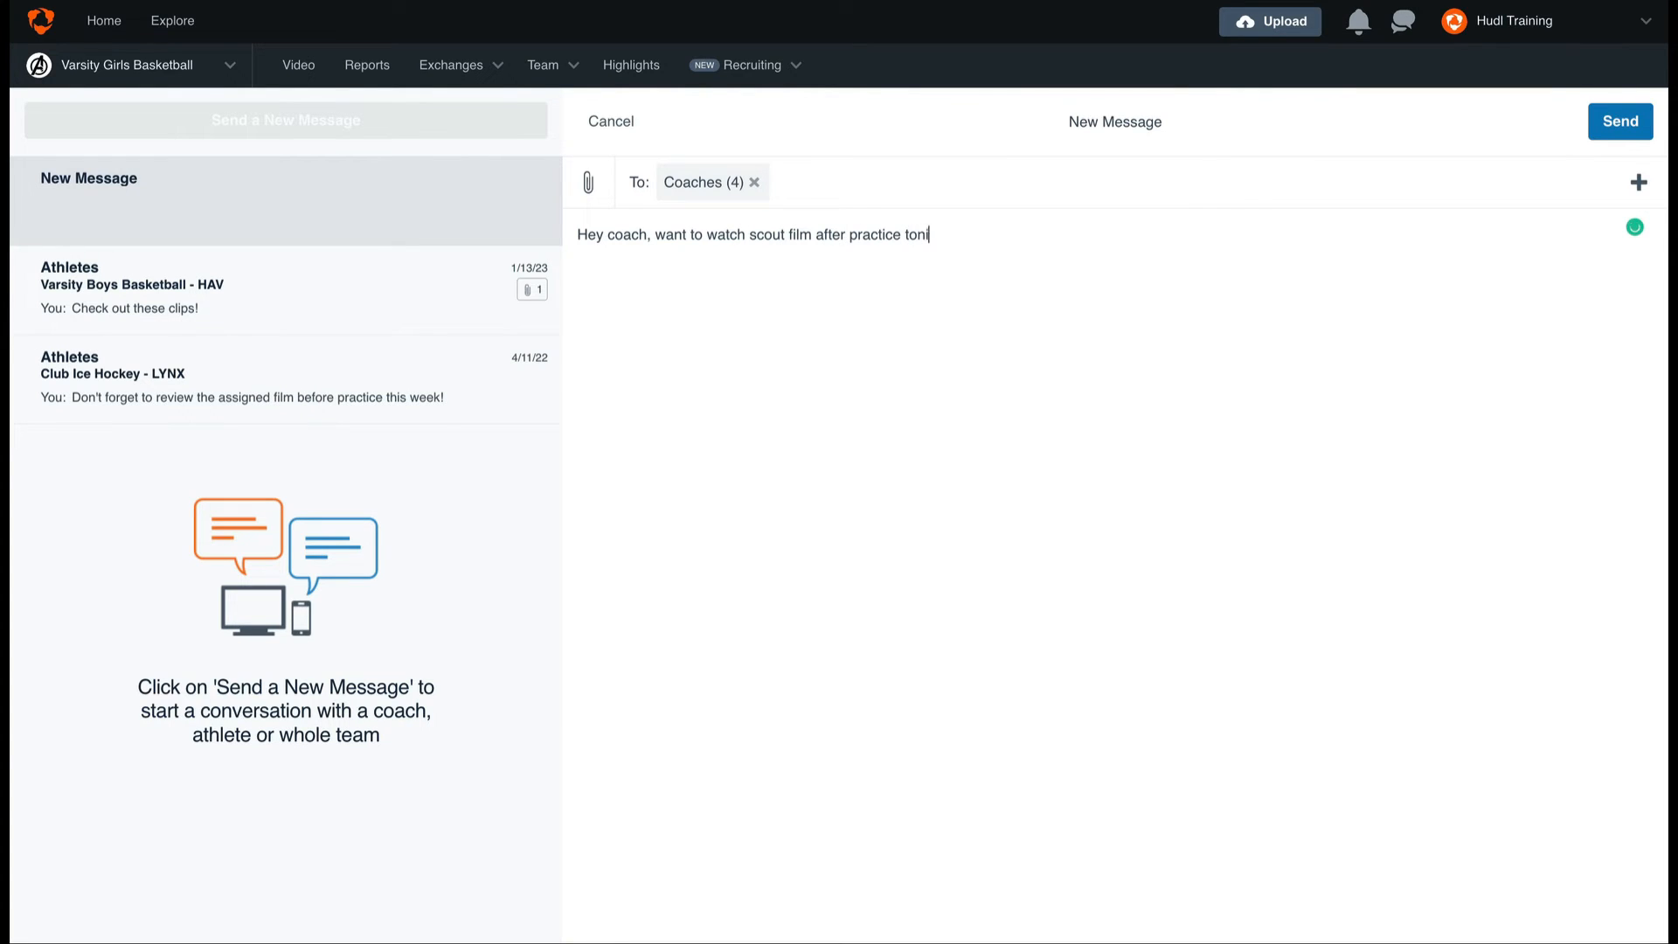
text(ght?)
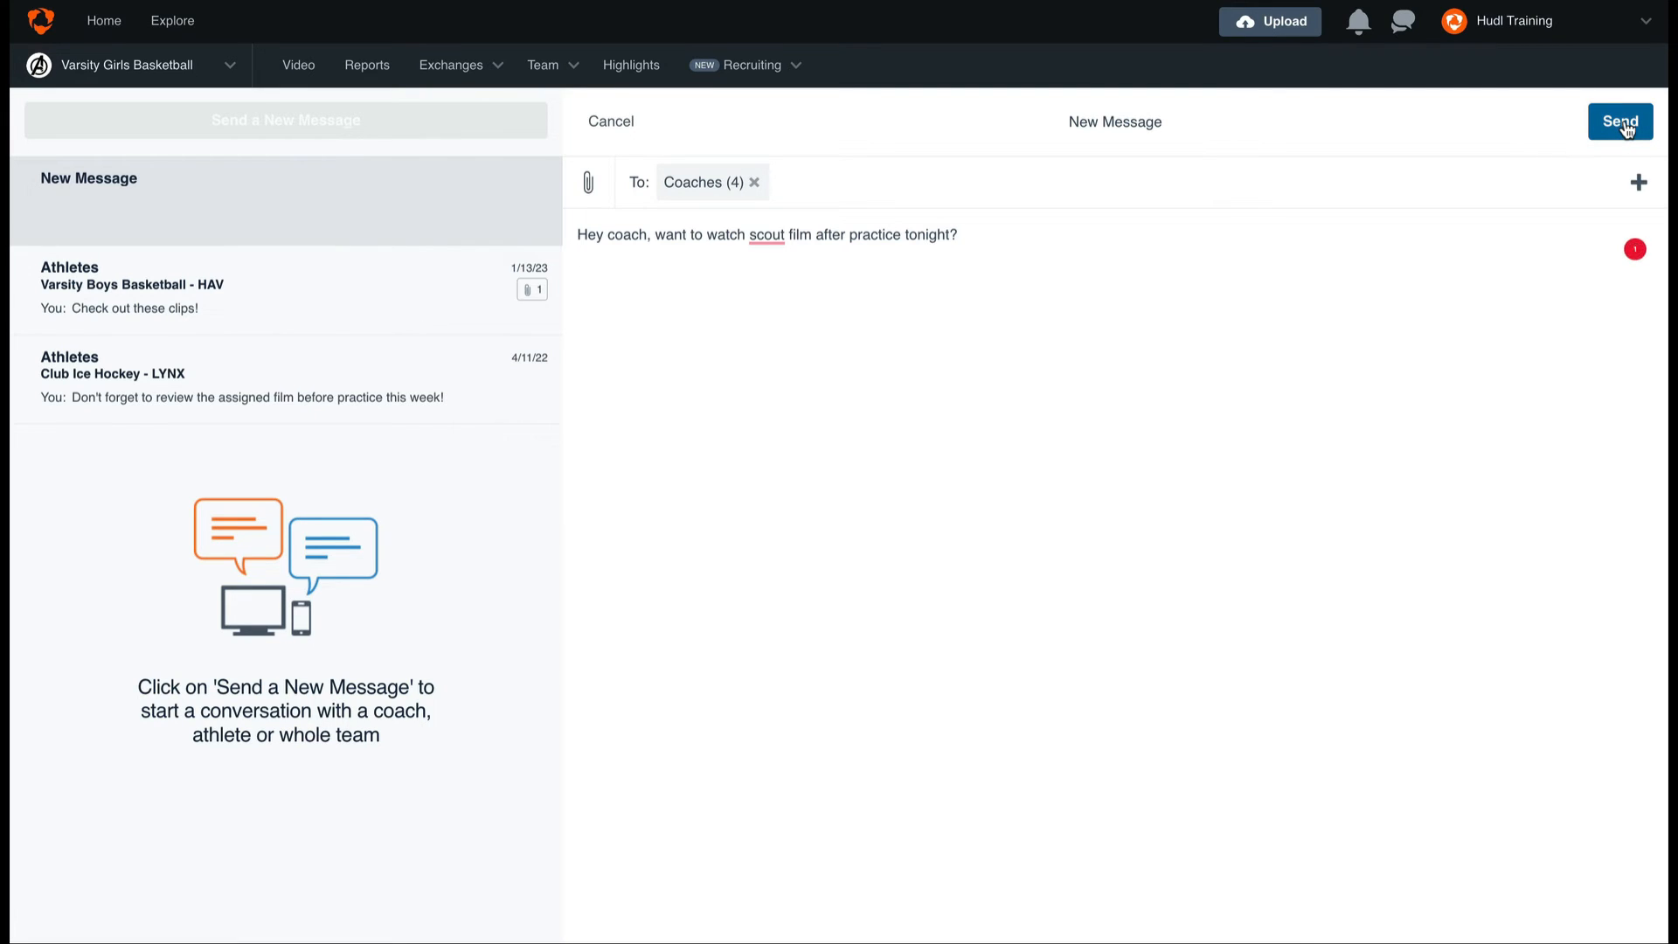
Send the scout film message, creating a Coaches conversation thread
click(1619, 120)
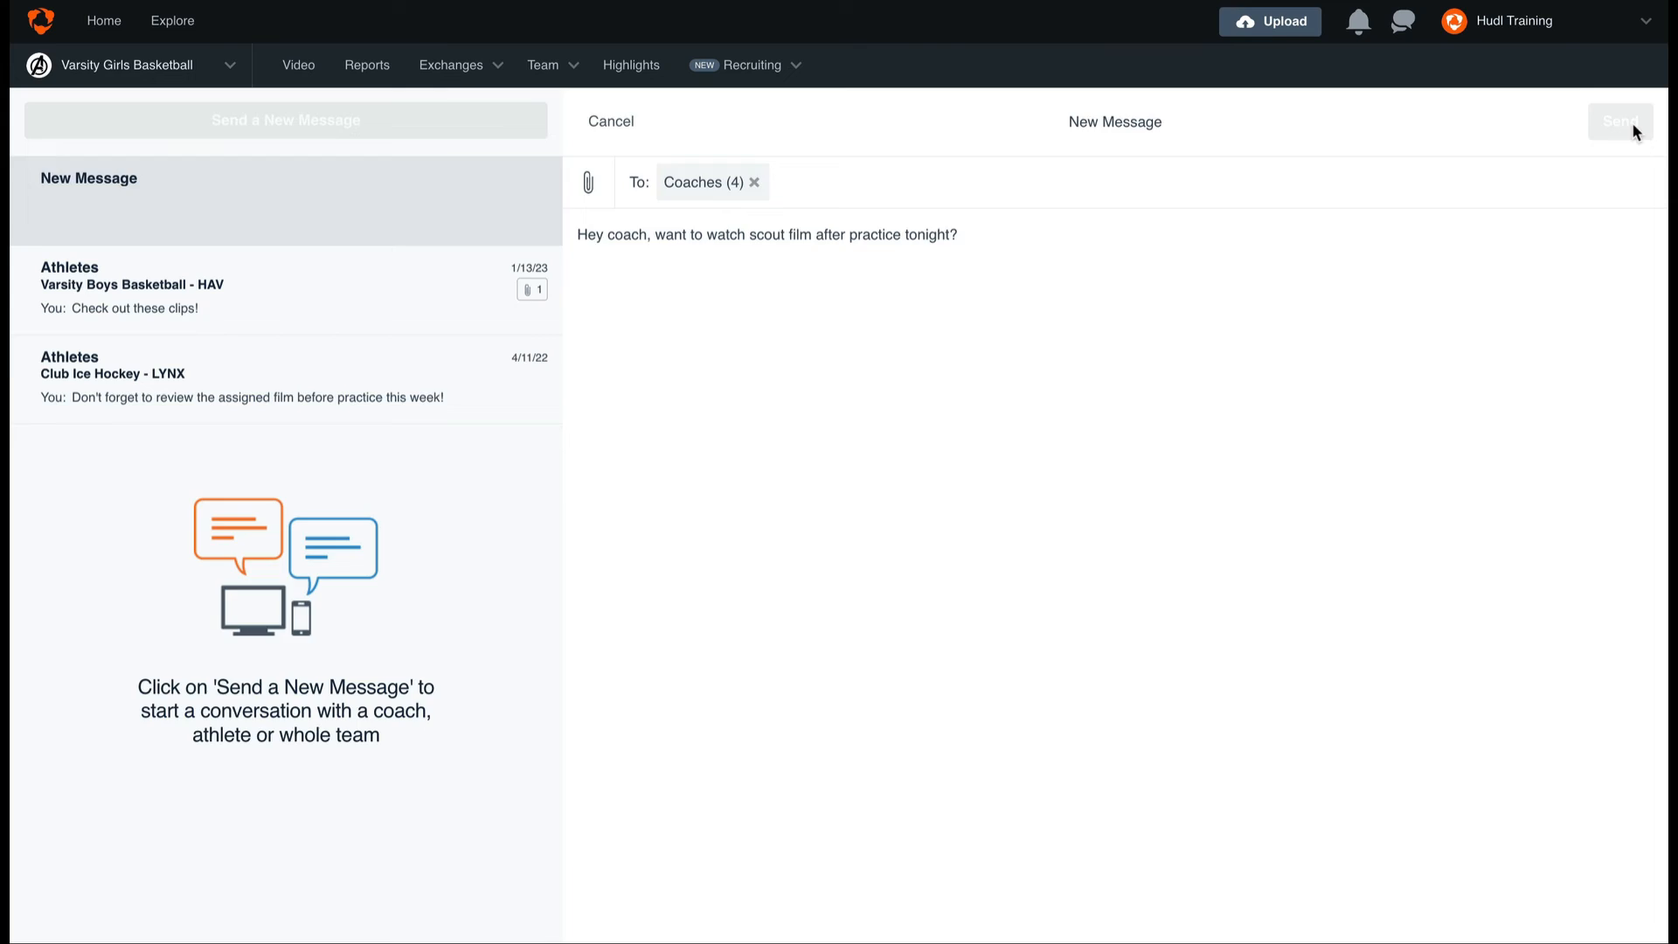
click(1619, 120)
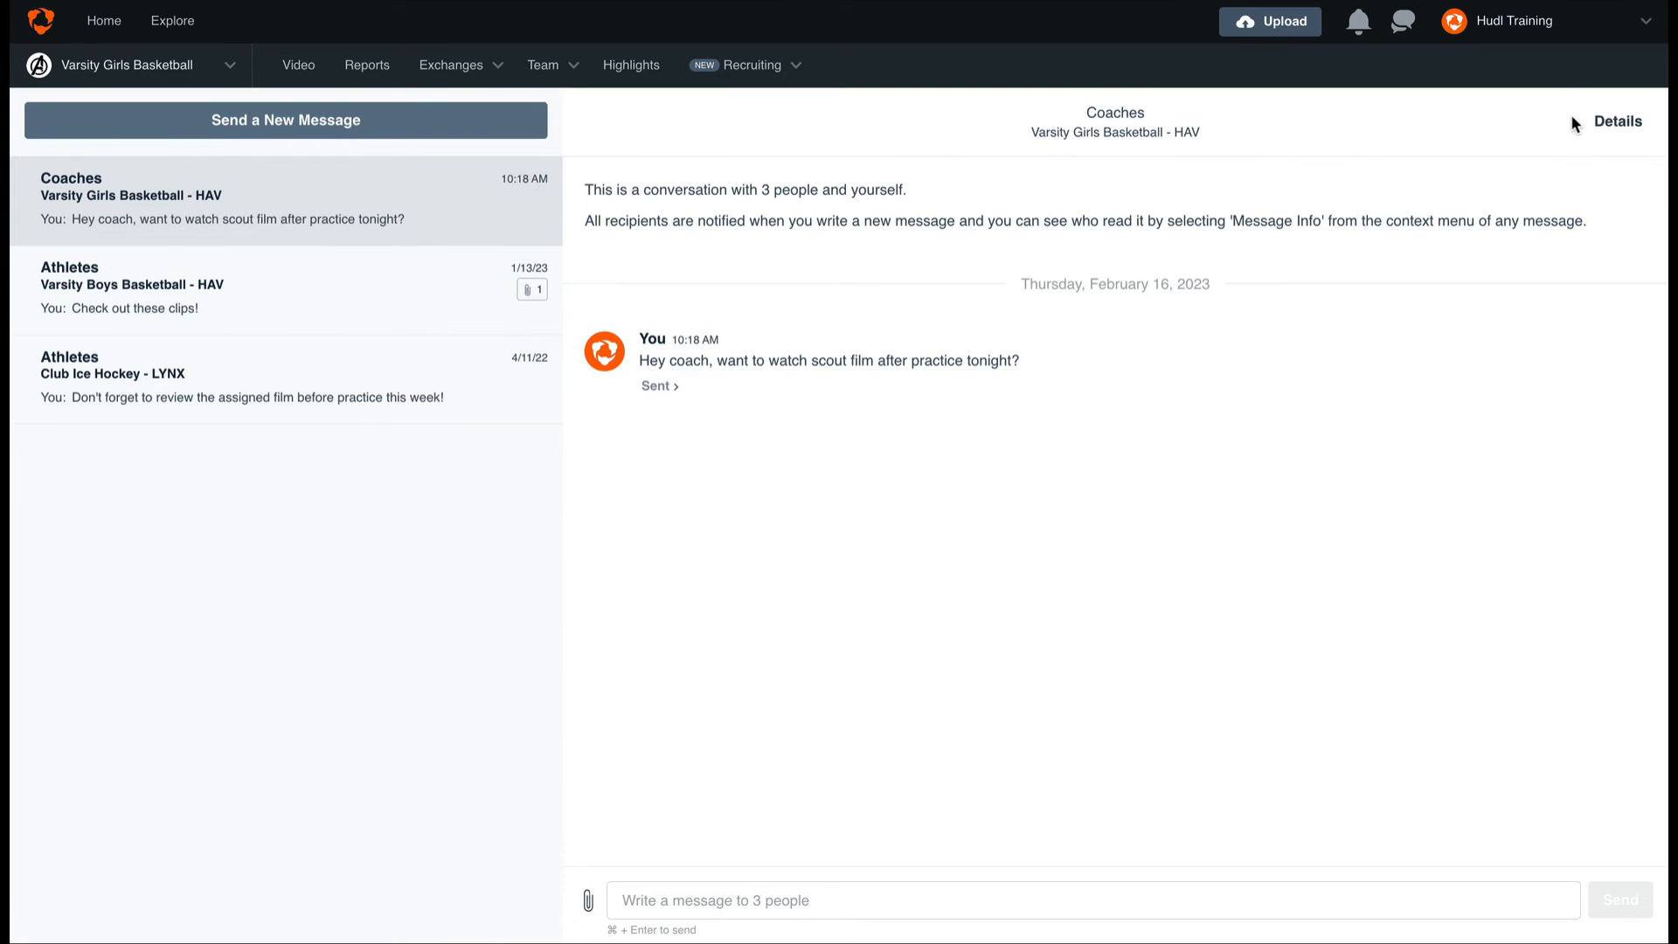
mouse_move(473, 233)
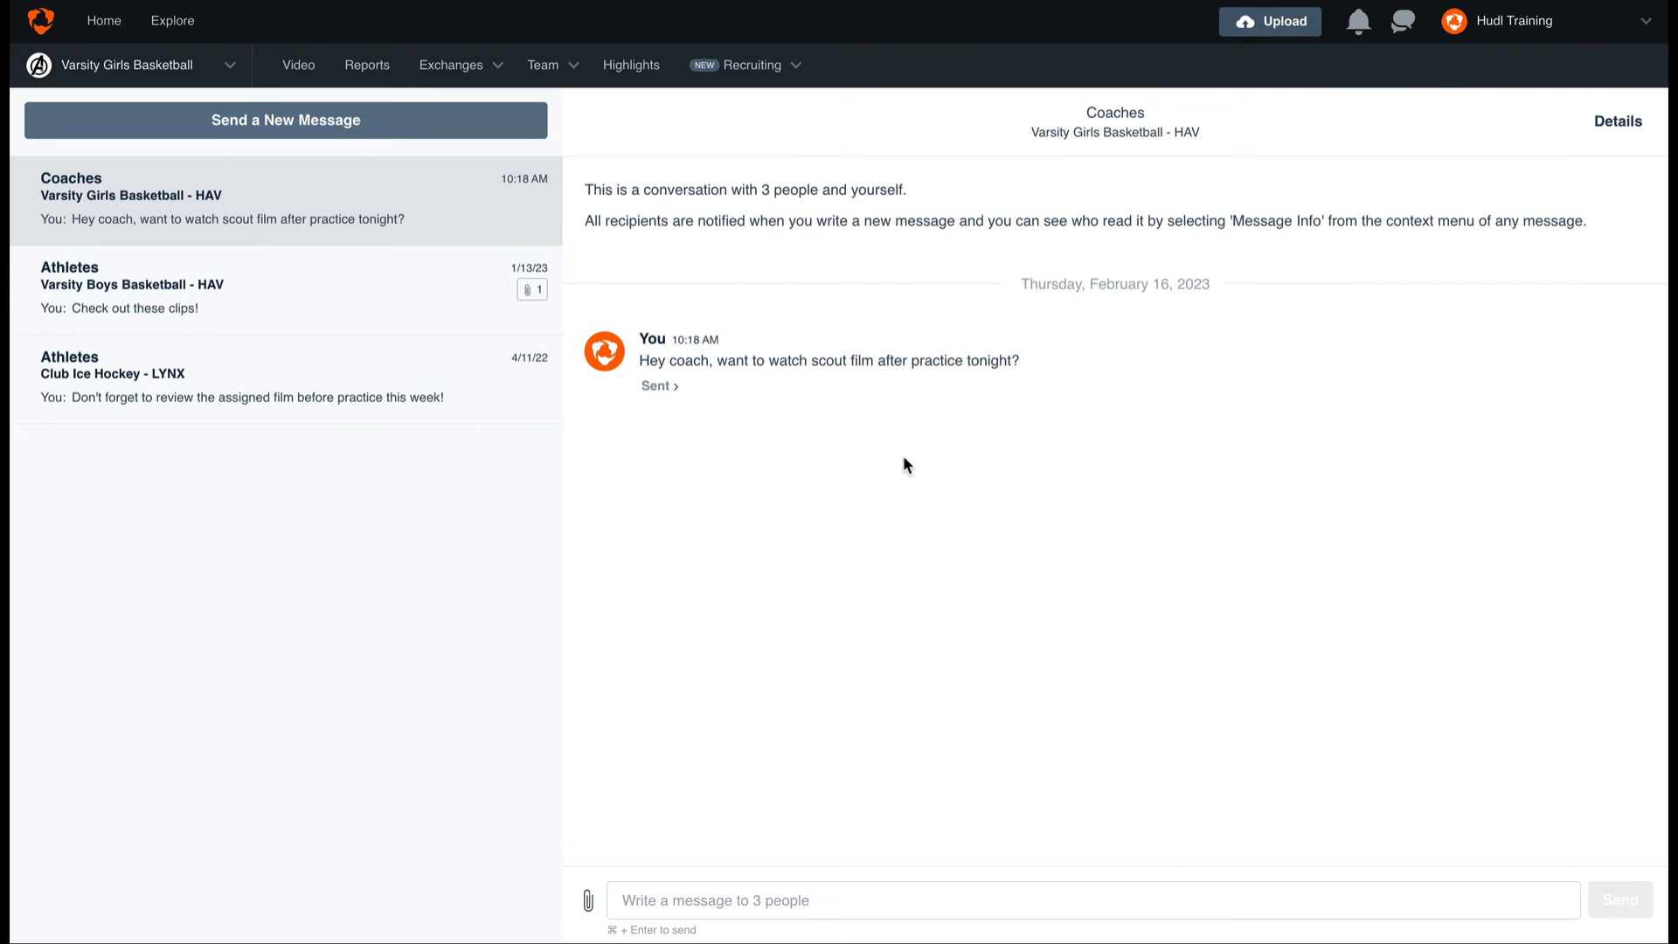
mouse_move(1538, 136)
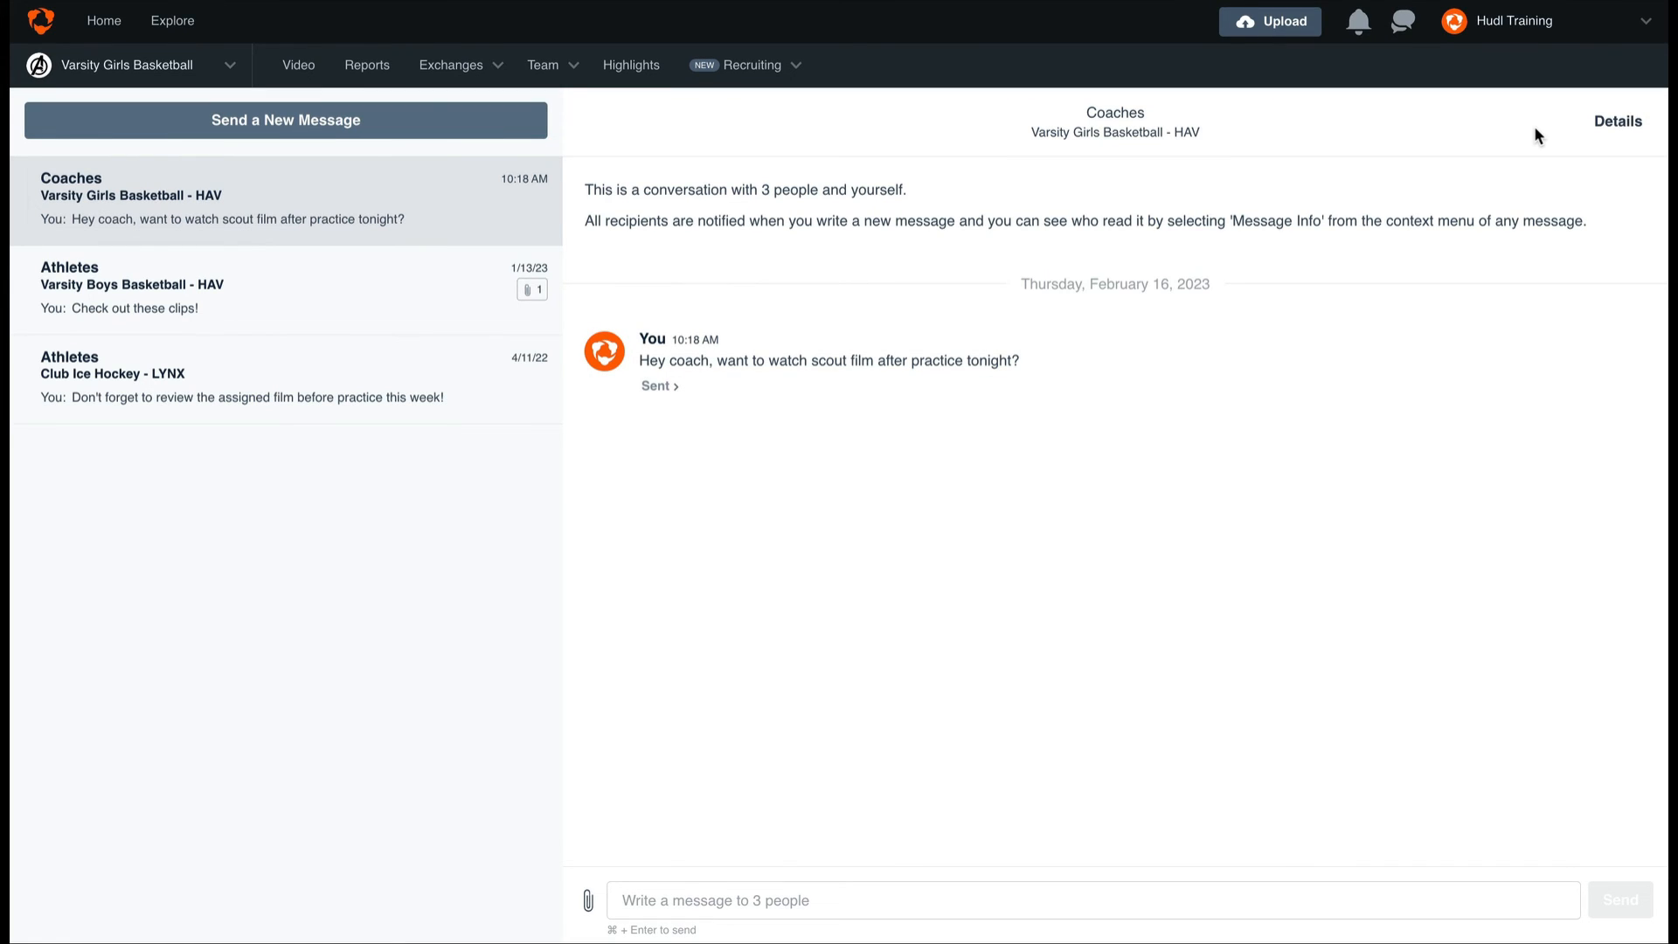